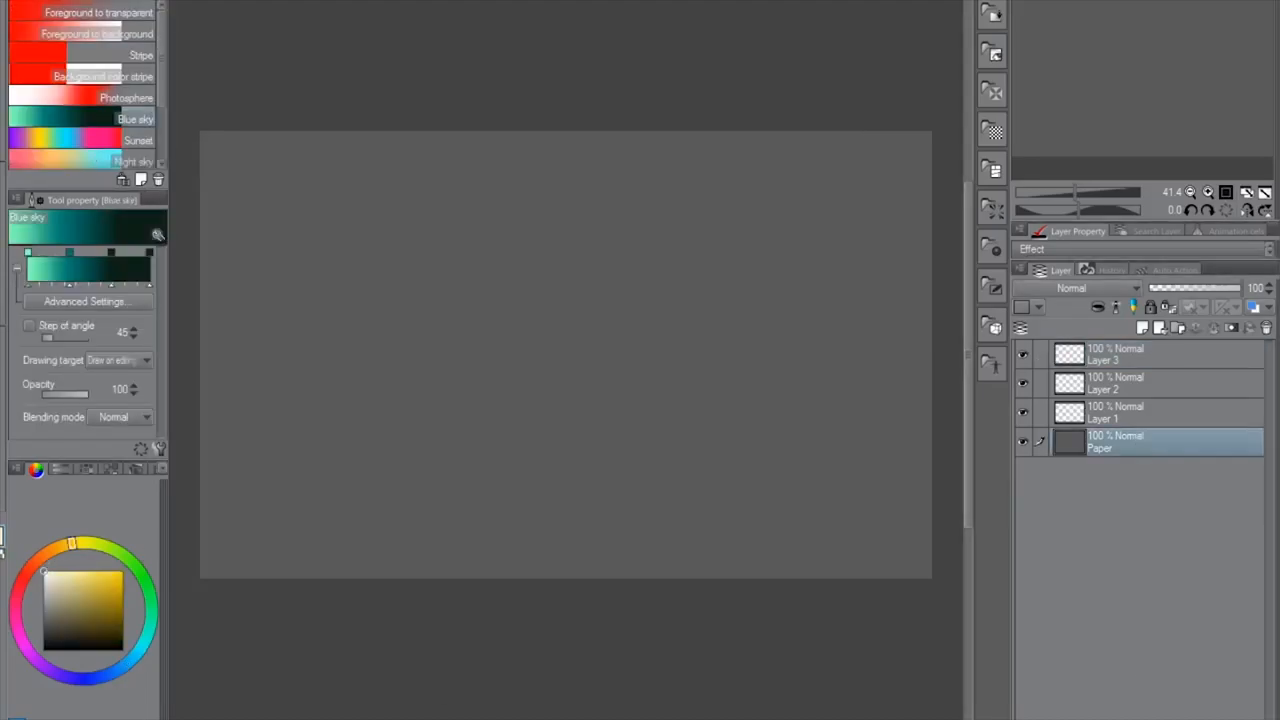
Choose the Foreground to background gradient for the blue sky, then select Layer 1
click(98, 33)
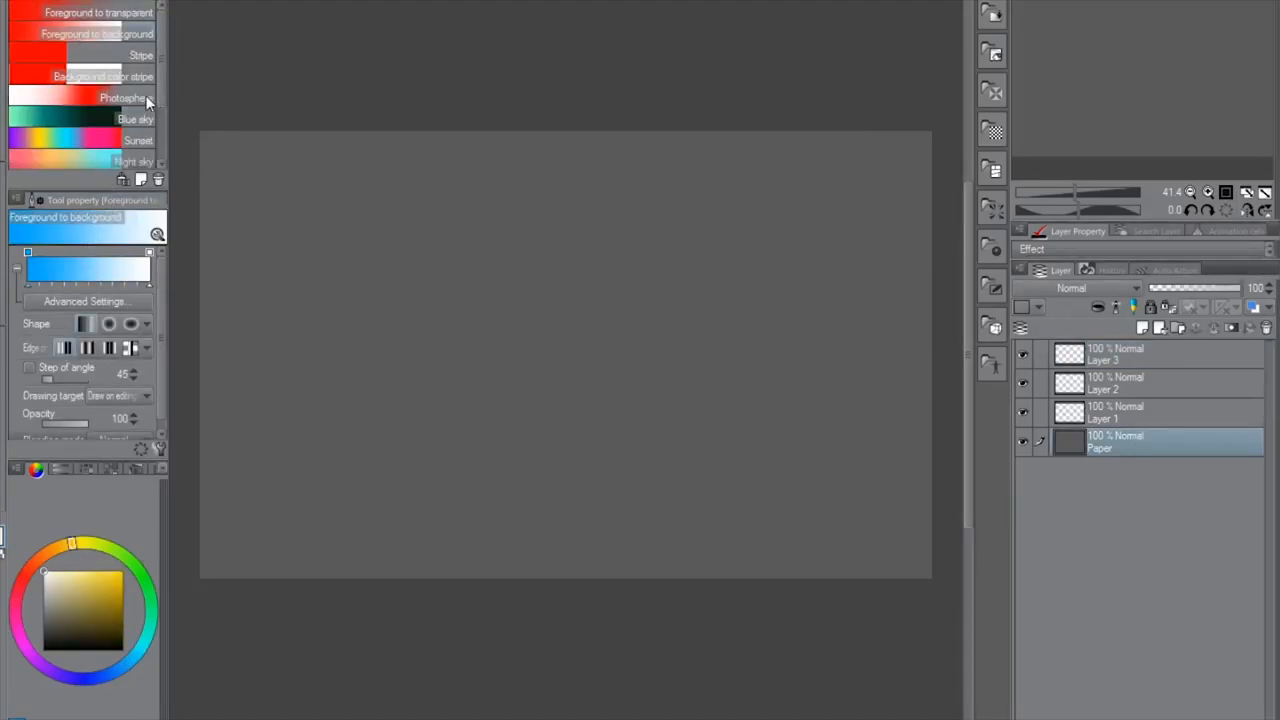
click(120, 161)
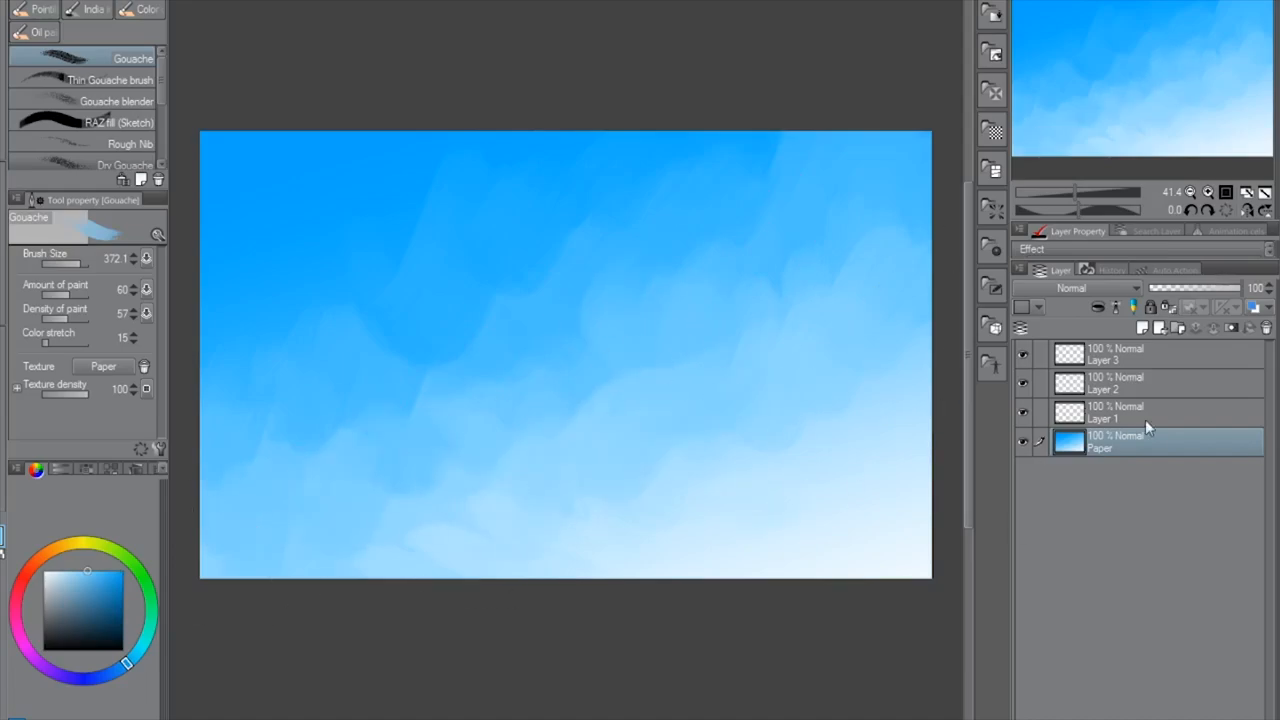
click(1115, 412)
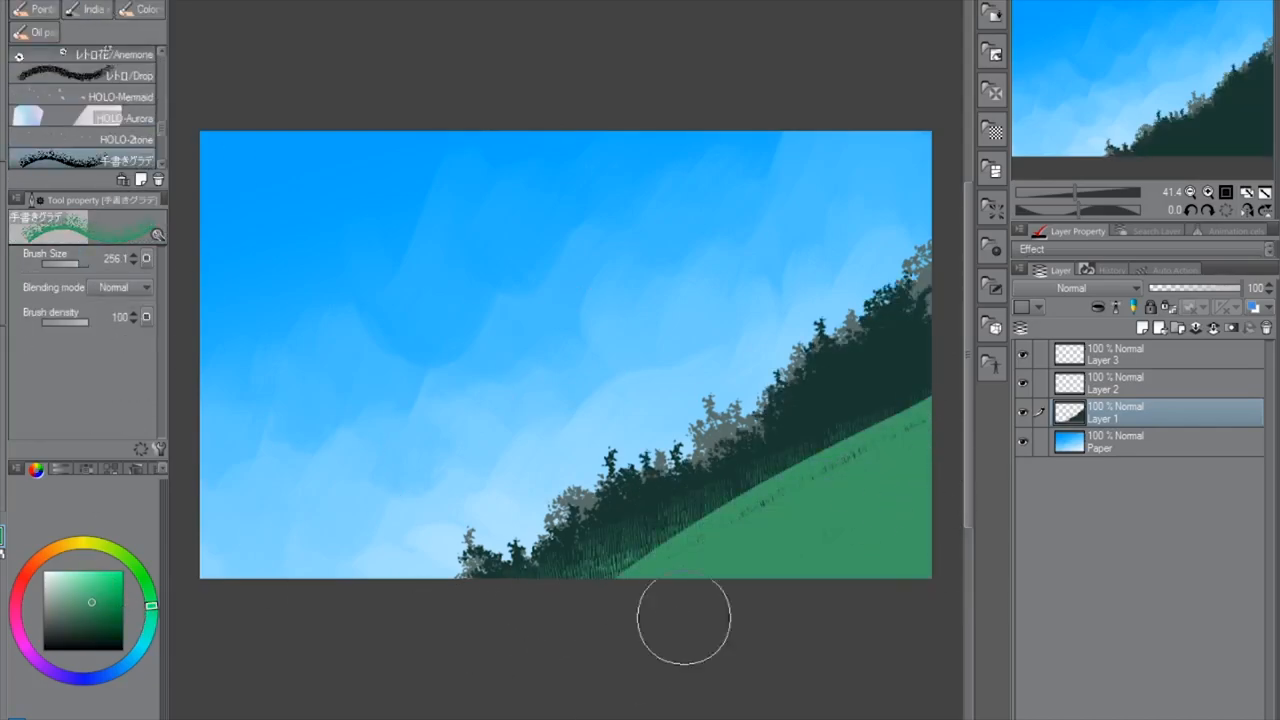
Add hatched grass texture to the green slope, then select Layer 2
drag(685, 615, 665, 585)
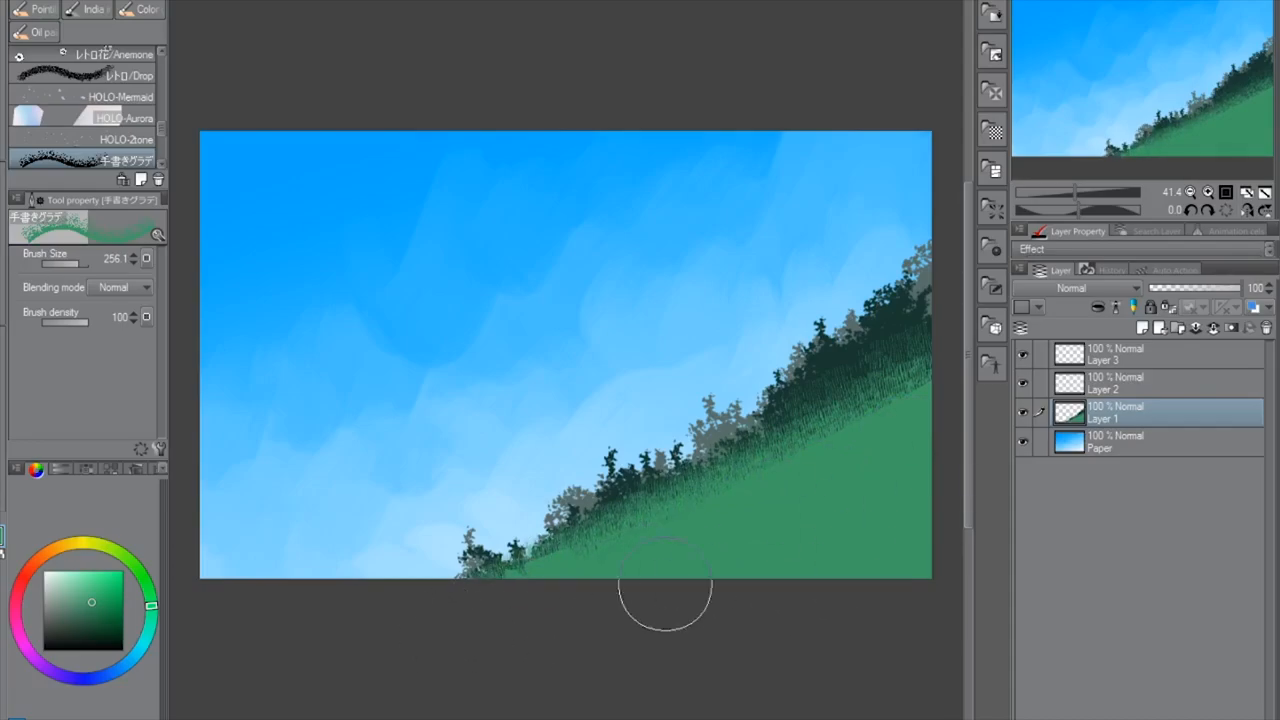
click(100, 122)
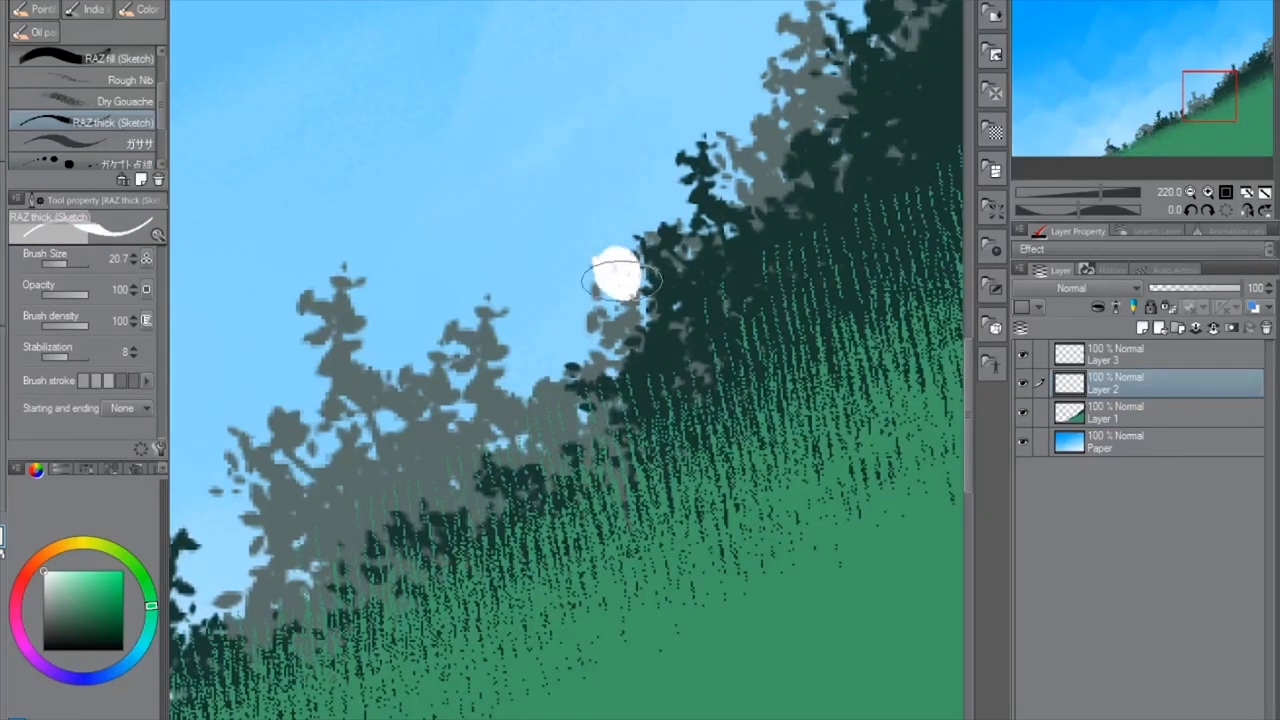
Paint the small figure's pale face, dark hair and black body on the hillside
drag(620, 270, 590, 310)
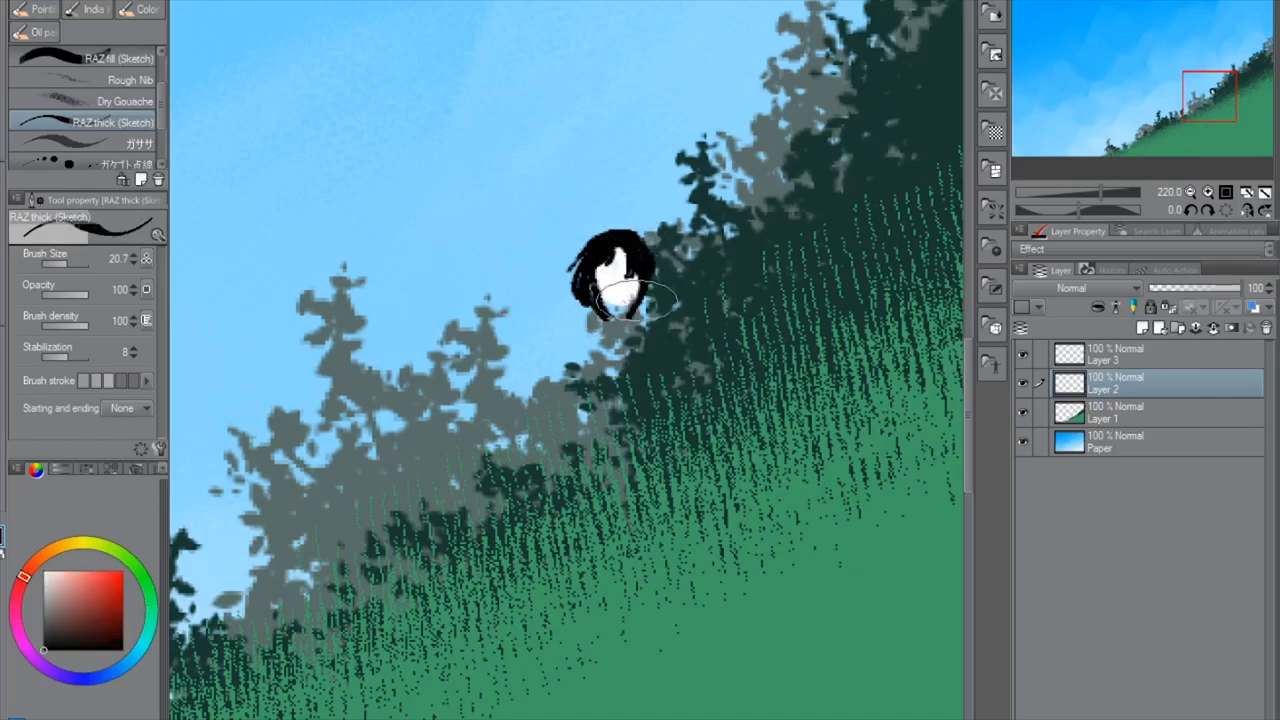
drag(630, 320, 660, 490)
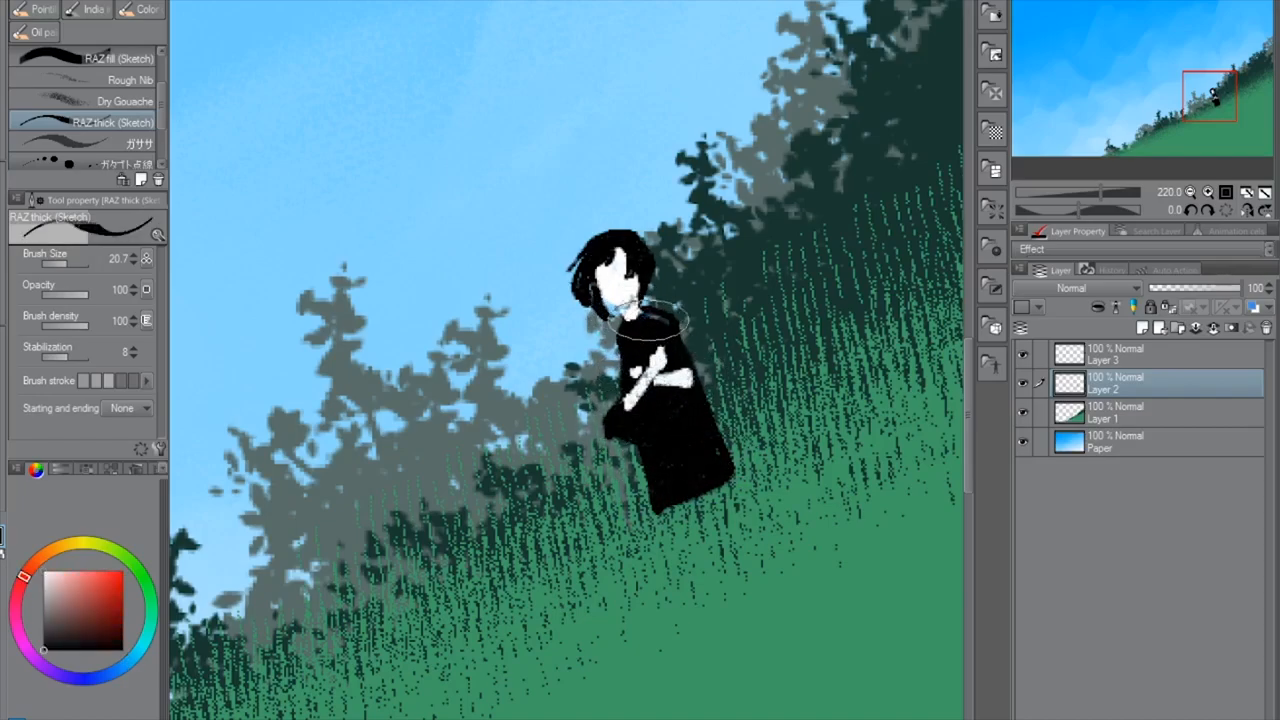
drag(650, 325, 640, 425)
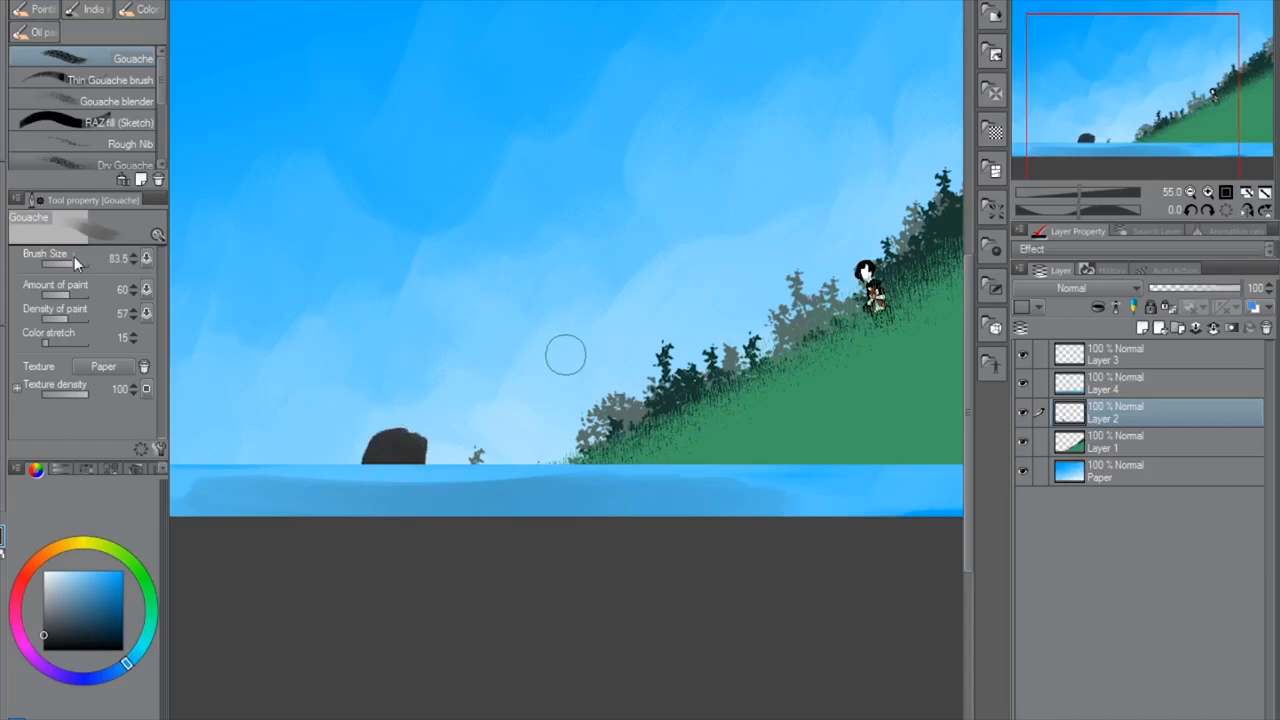
Shrink the Gouache brush, paint brown over the bedstead frame bars, and shade the spiked post
drag(400, 450, 555, 100)
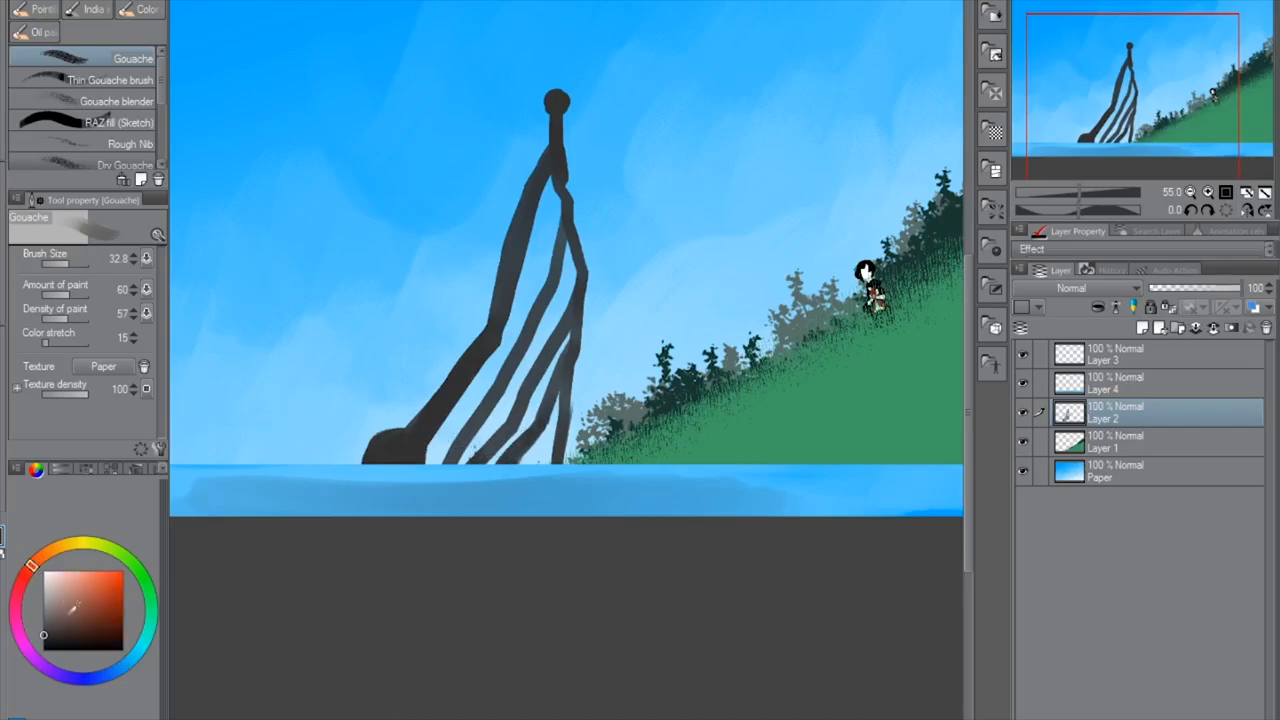
drag(552, 150, 505, 307)
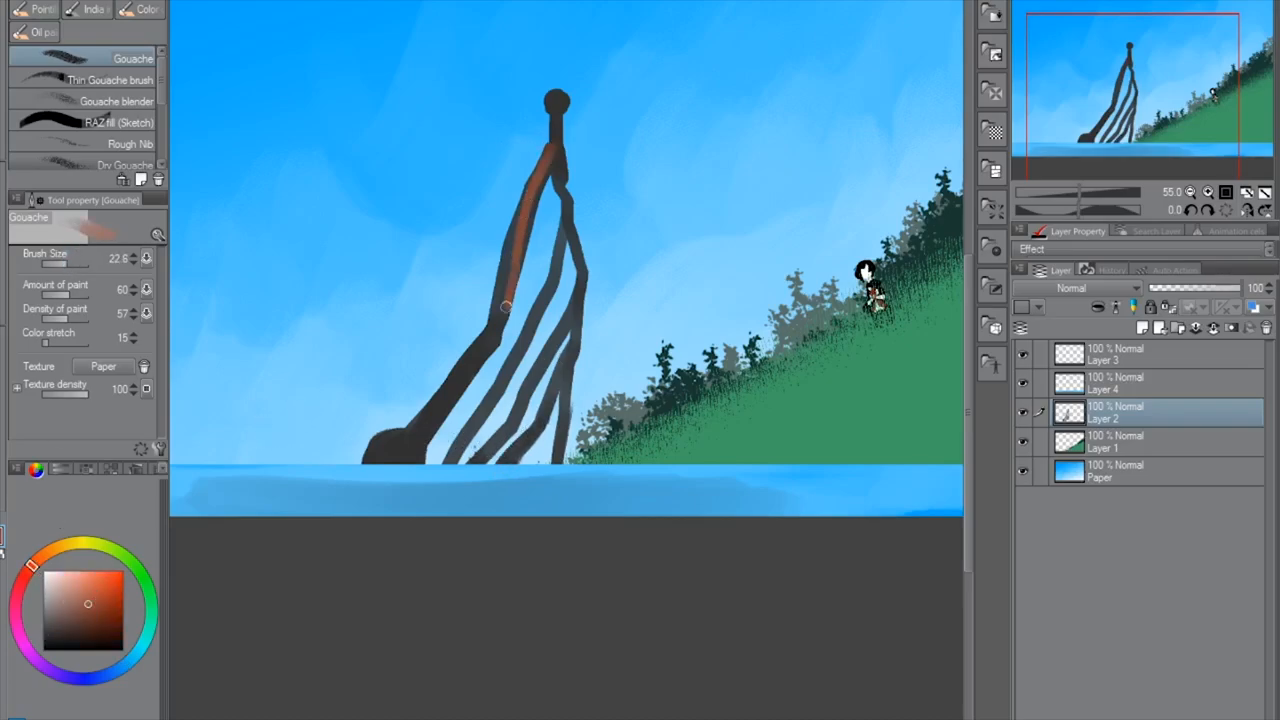
drag(505, 307, 390, 450)
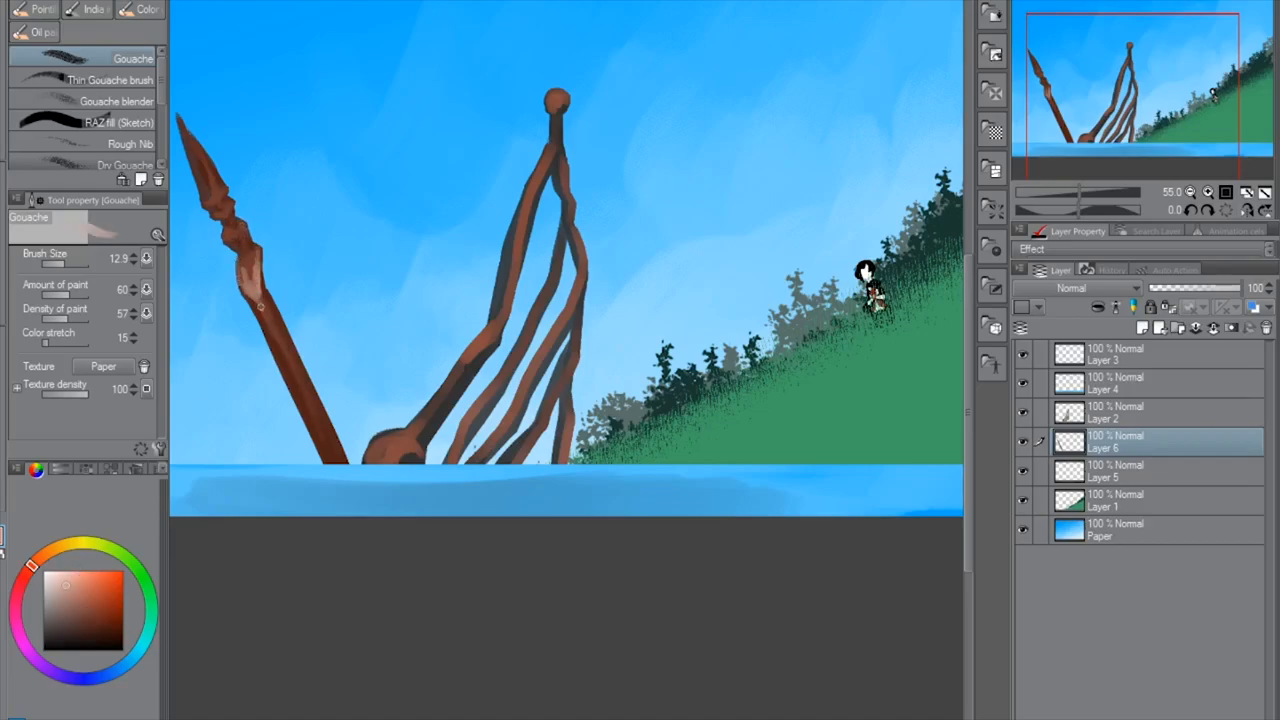
drag(258, 305, 330, 460)
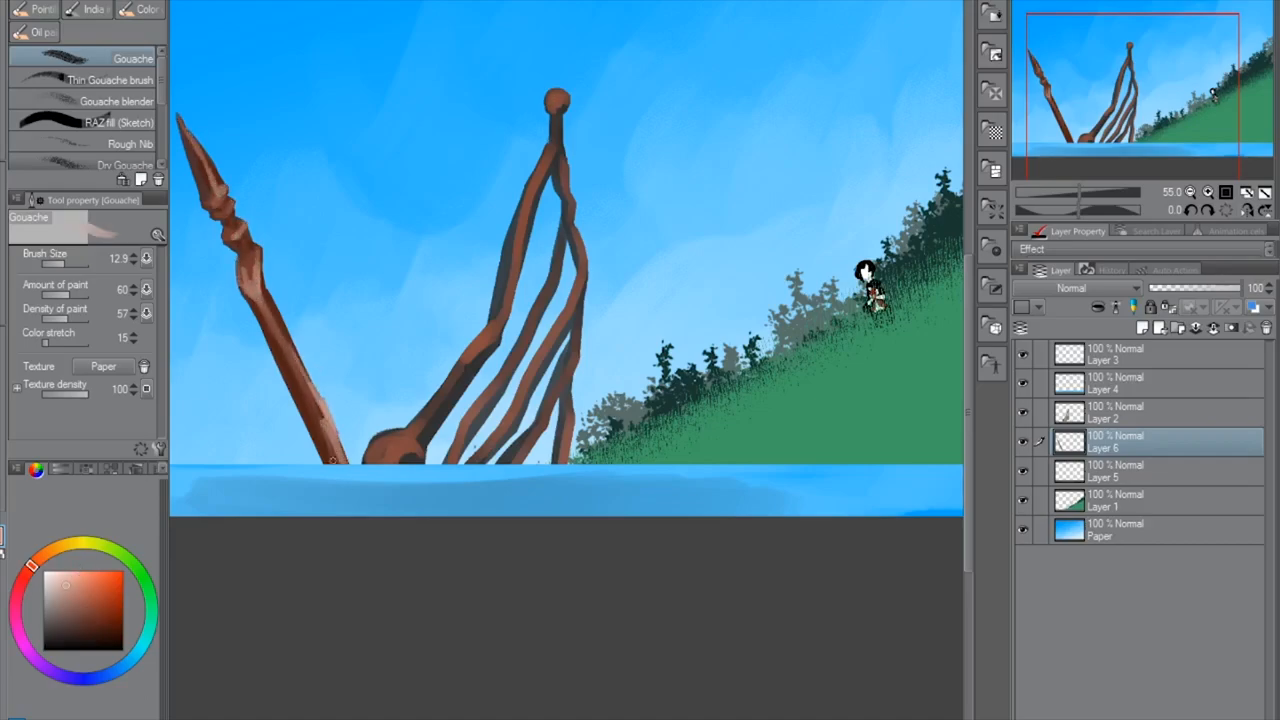
Add new layers for the spoked wheel and the leaning carved post
click(1150, 412)
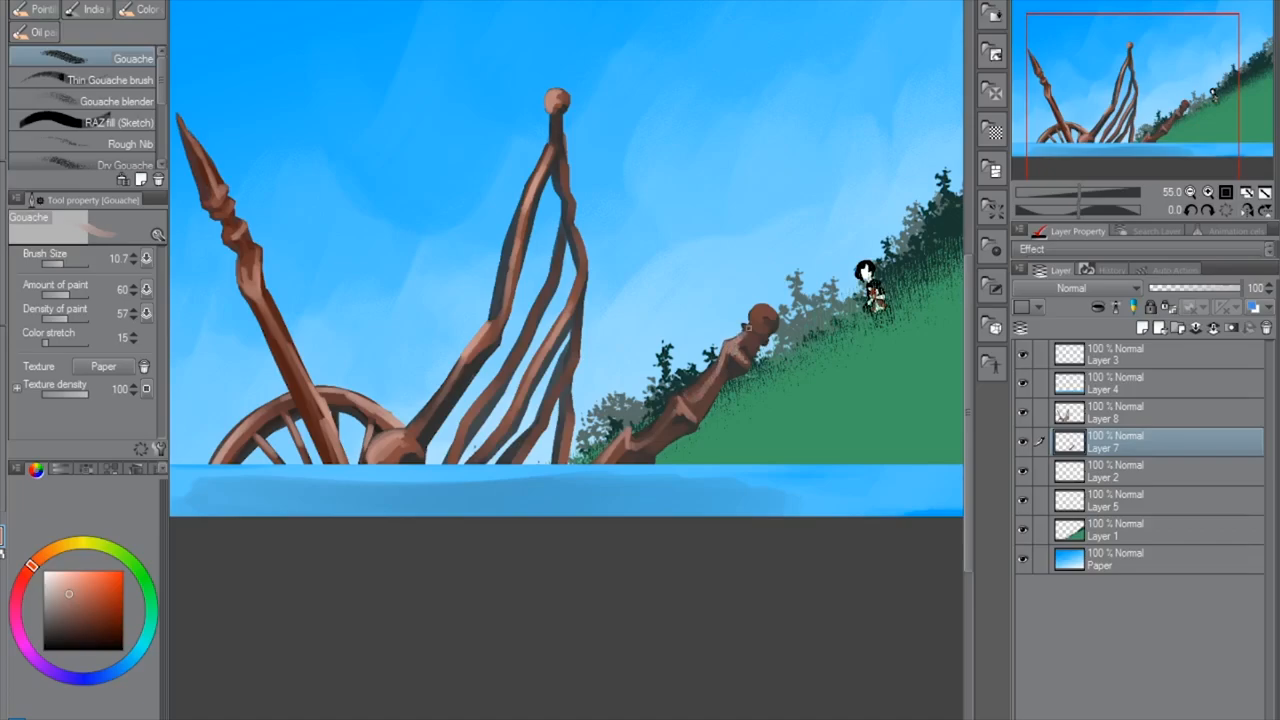
click(1150, 470)
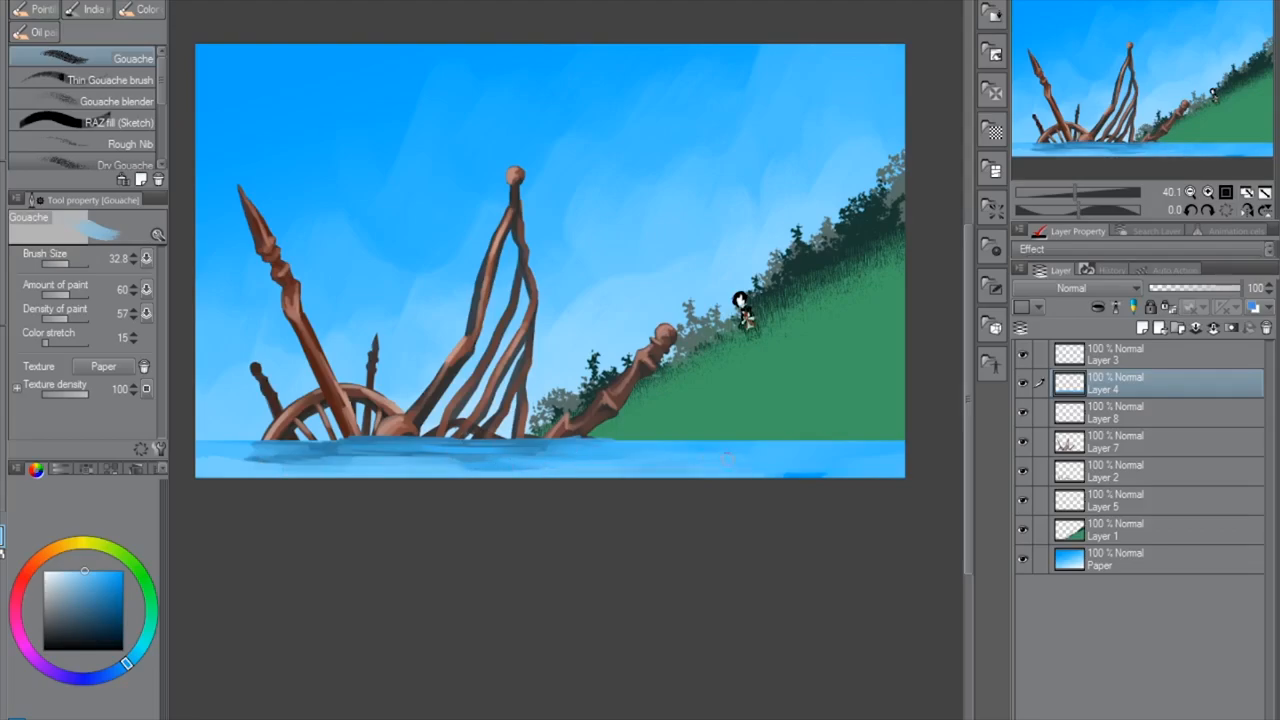
Switch to the hillside layer and pick a foliage brush from the Nature set
click(20, 18)
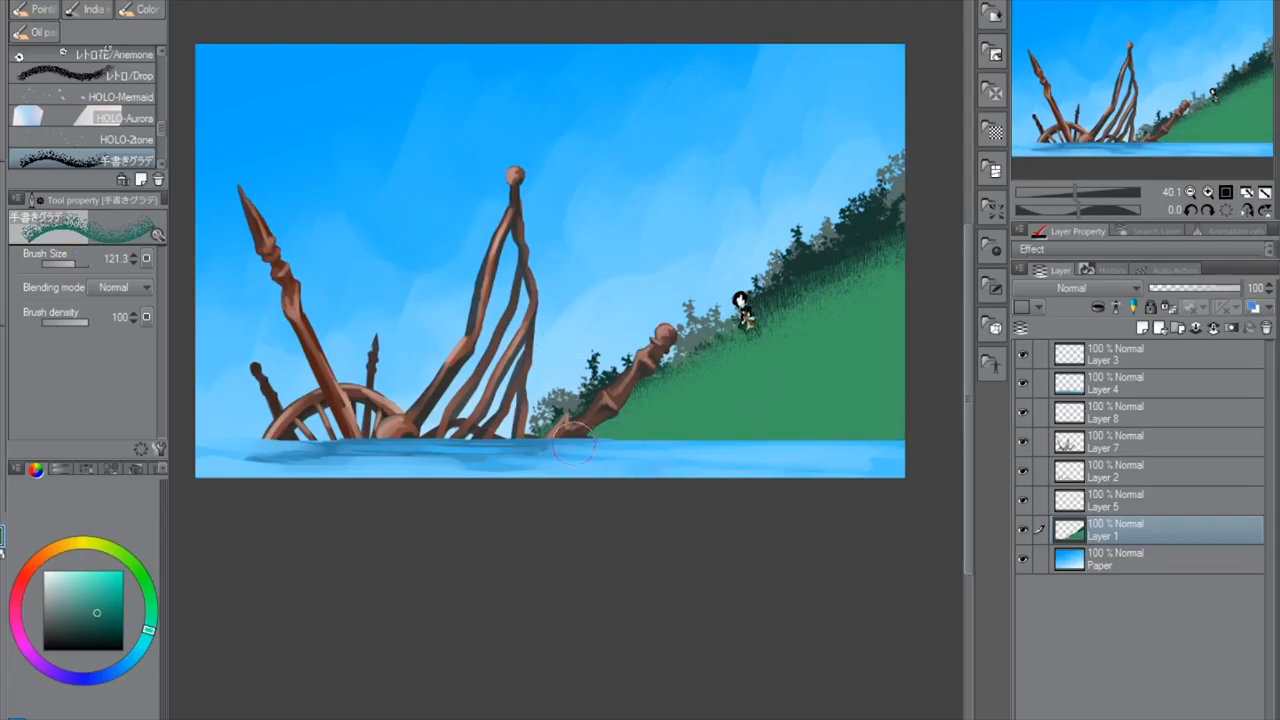
click(141, 122)
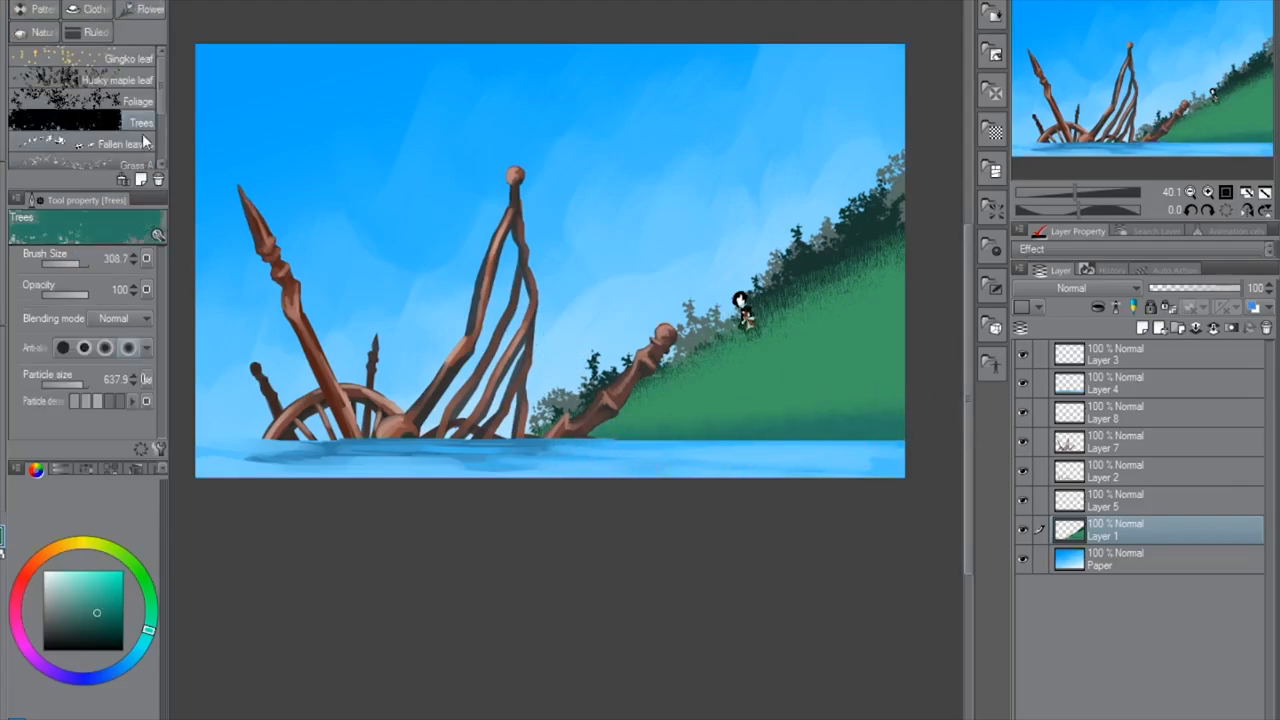
click(132, 139)
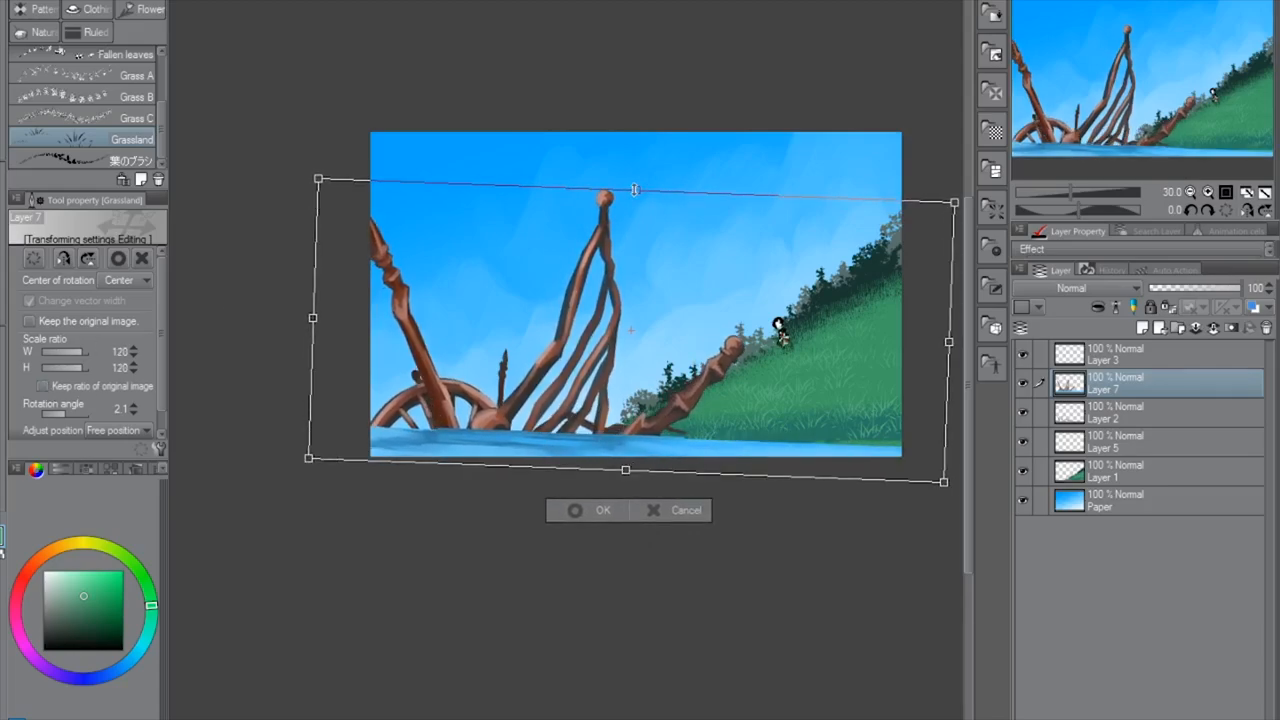
Enlarge the wreckage layer, tilt it slightly clockwise, and confirm the transform
drag(635, 189, 639, 142)
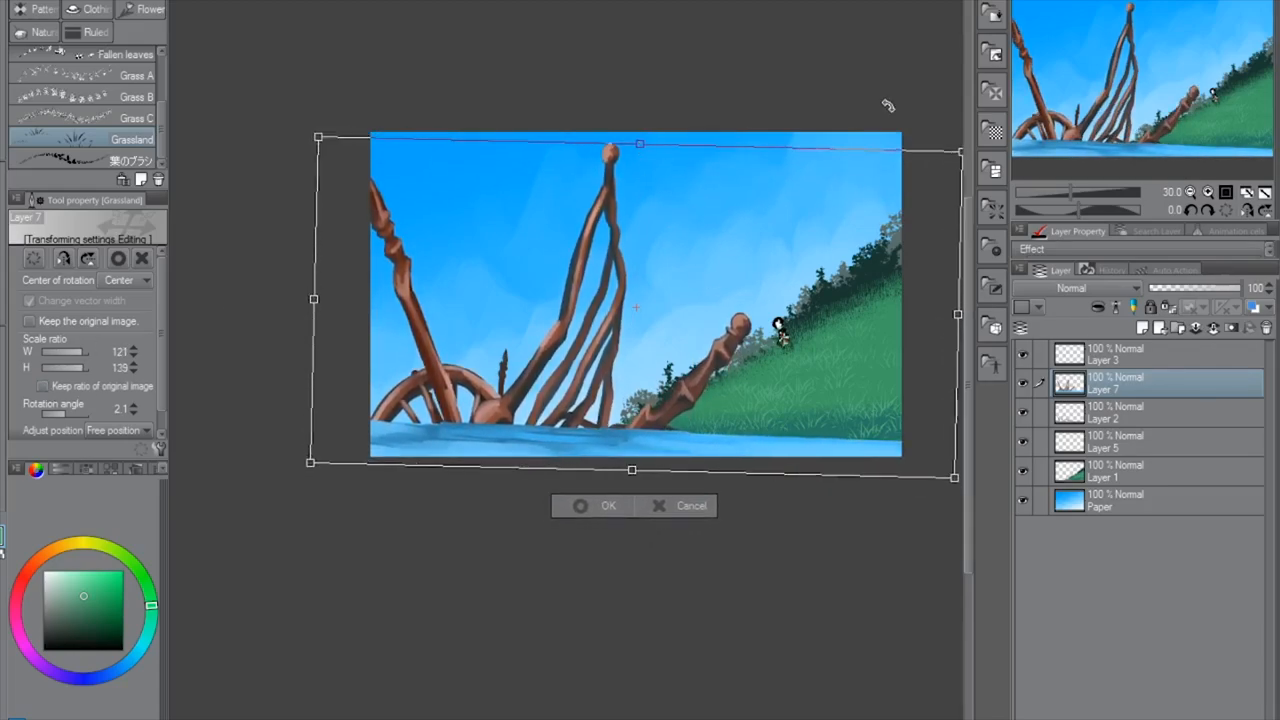
drag(888, 105, 848, 137)
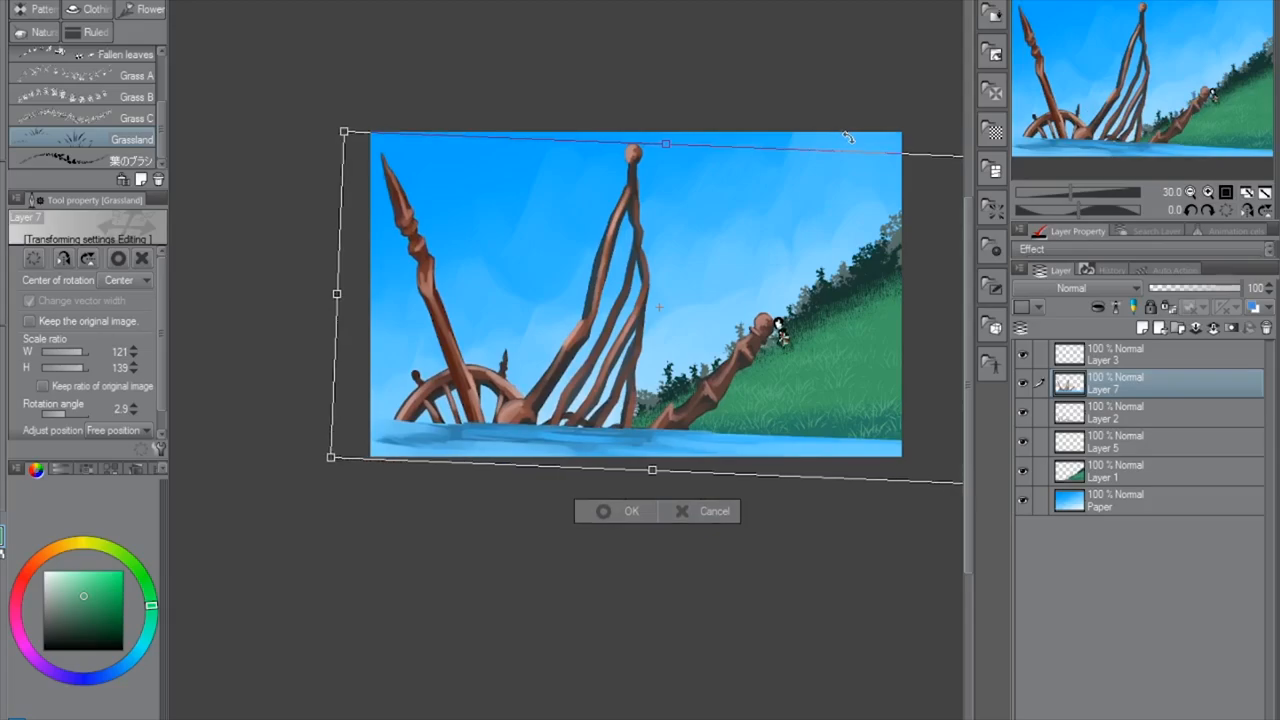
click(631, 511)
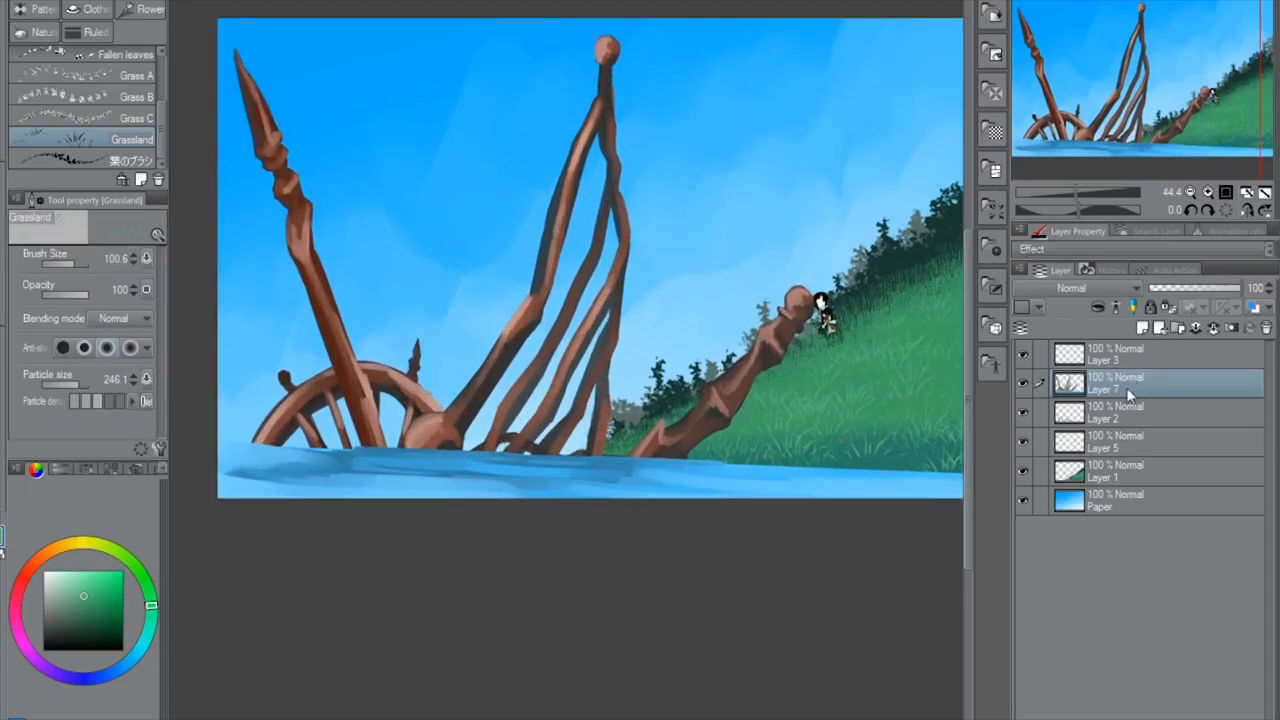